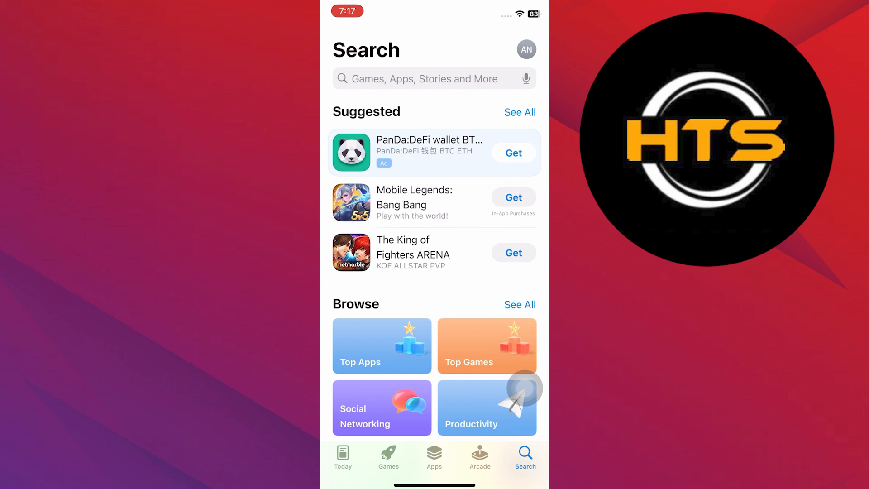
# - Open the Apple ID account page and bring up the Media & Purchases sign-out/view-account prompt
pyautogui.scroll(-3)
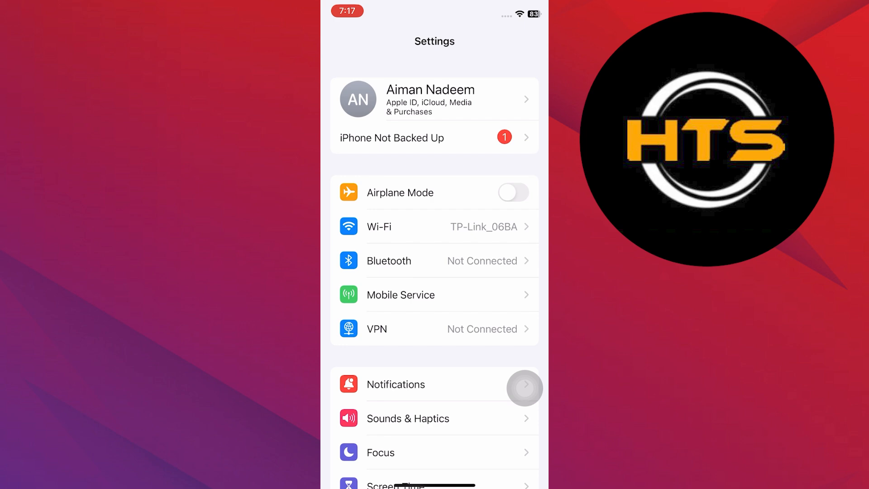
pyautogui.click(434, 98)
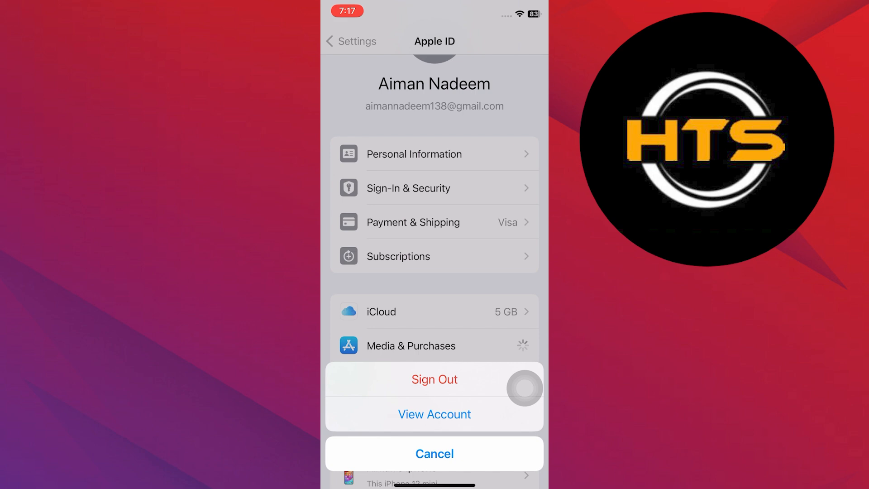
pyautogui.click(434, 379)
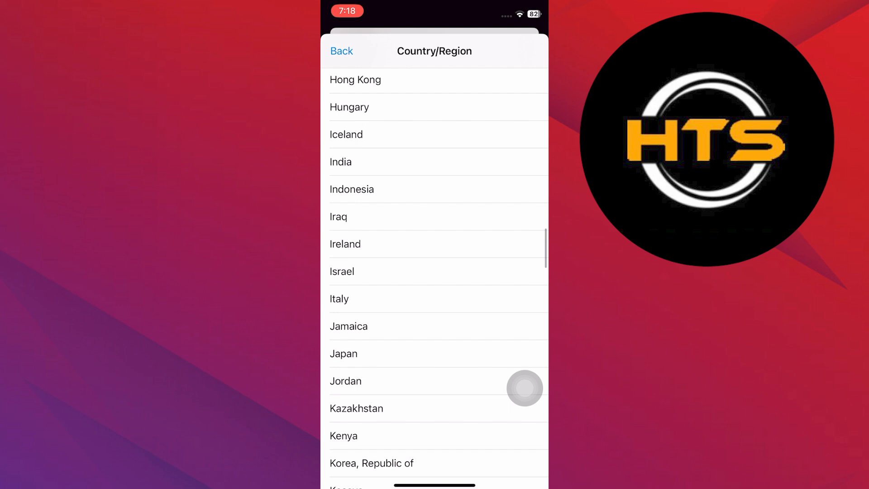
pyautogui.scroll(3)
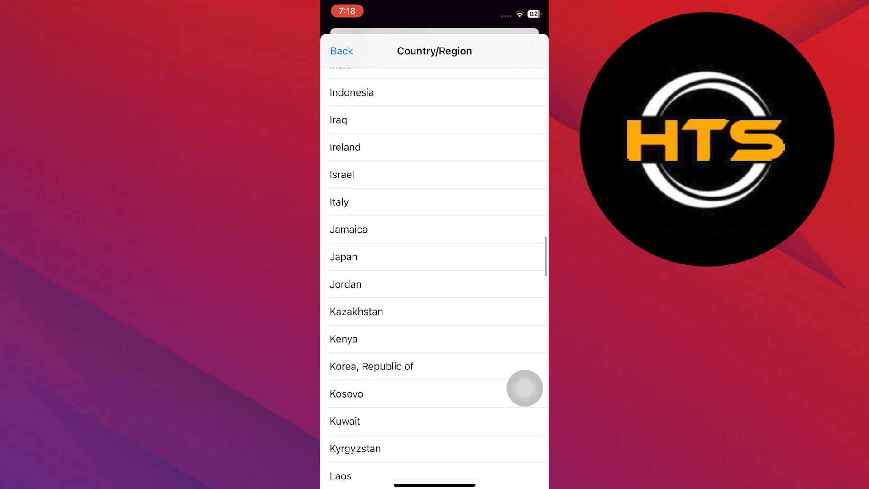
pyautogui.moveTo(477, 261)
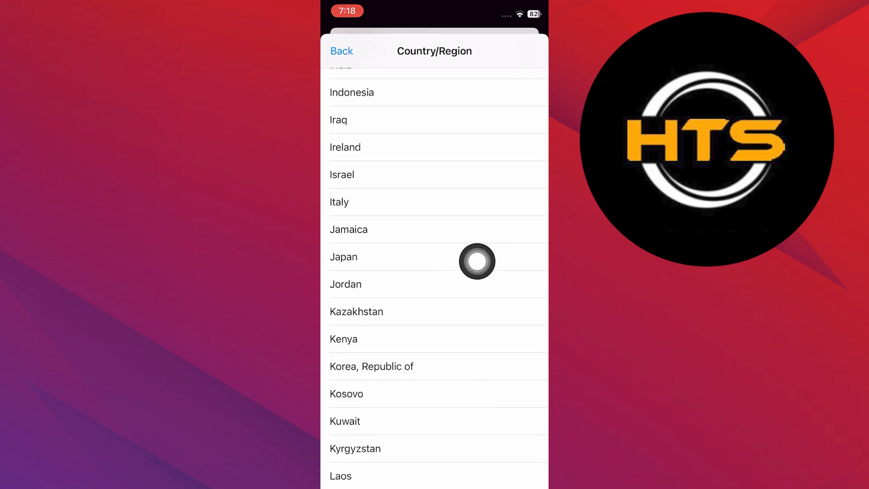
pyautogui.moveTo(524, 265)
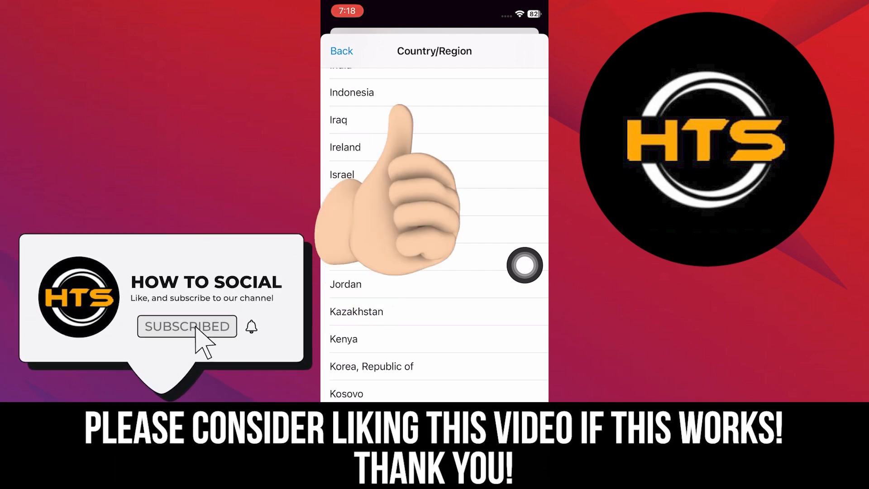
pyautogui.scroll(3)
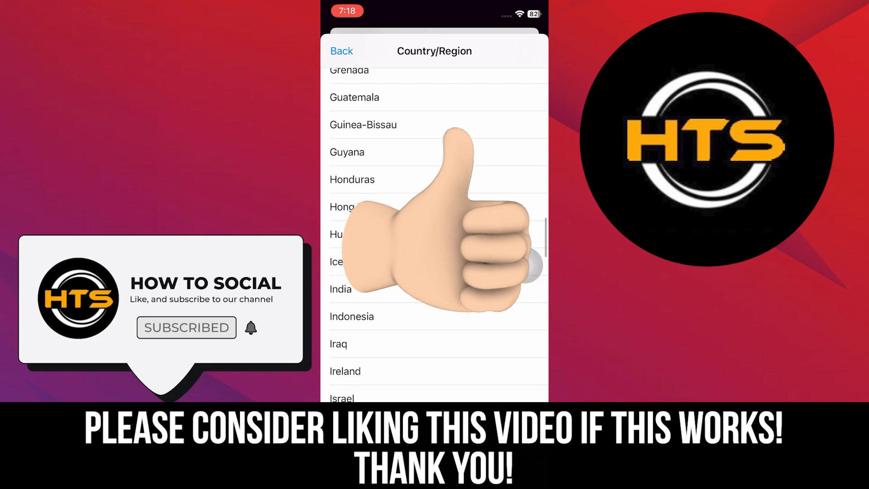